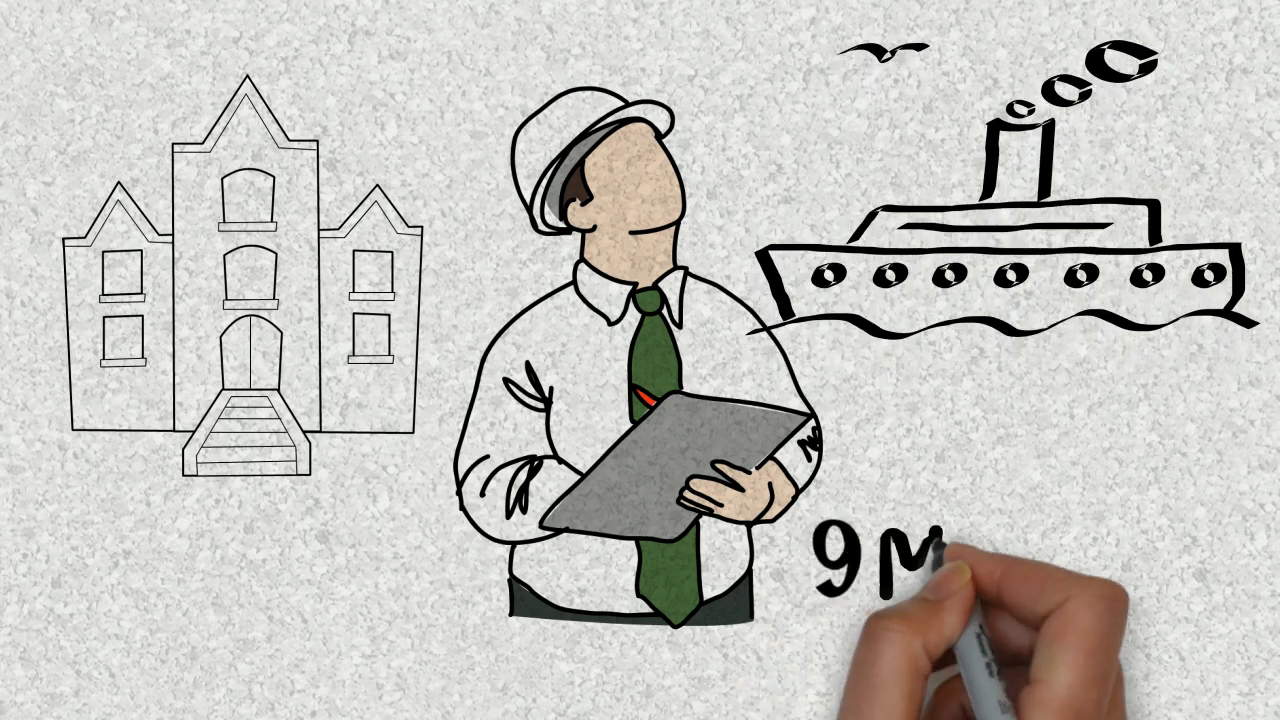
text(MONTHS)
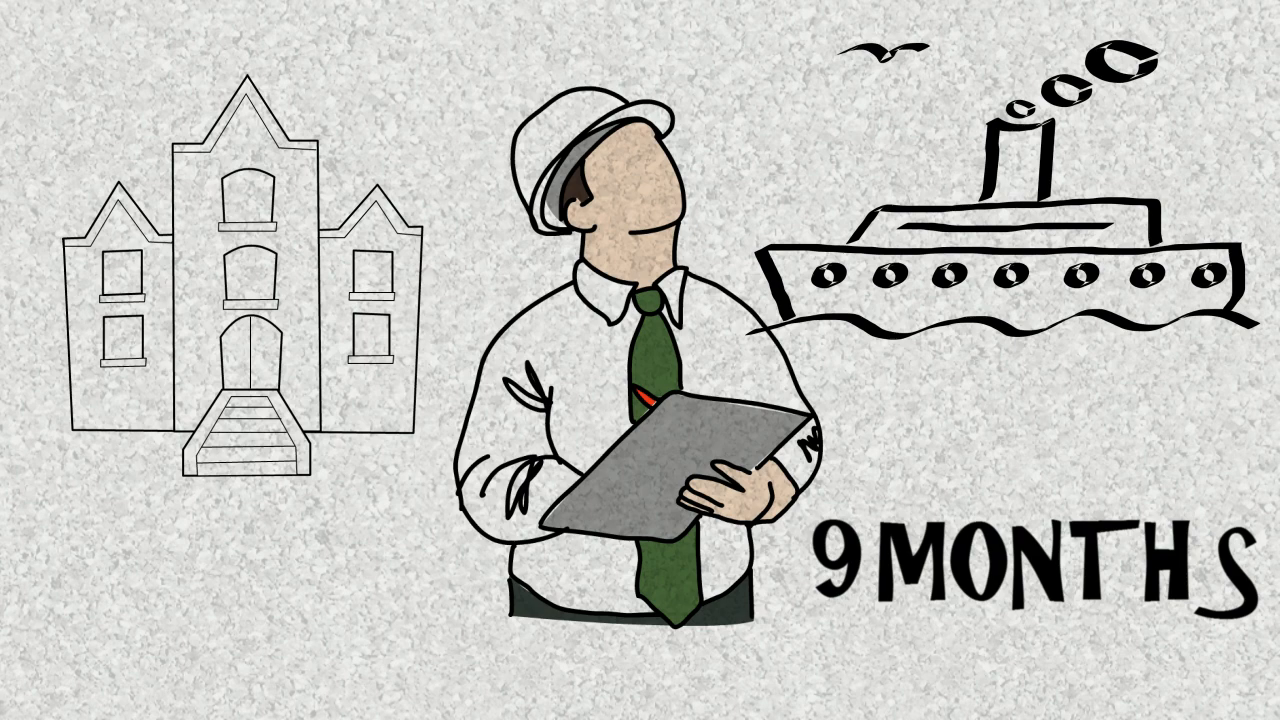